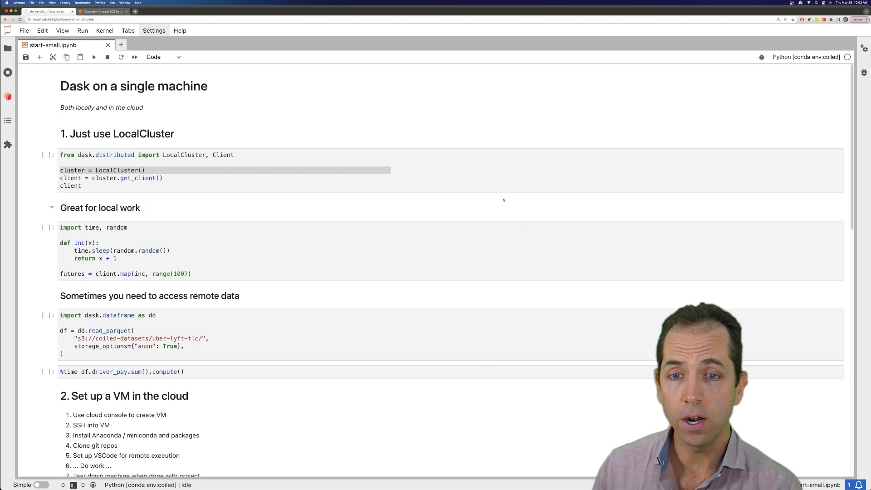
Run the LocalCluster cell to get a Dask client with its dashboard link.
left_click(221, 177)
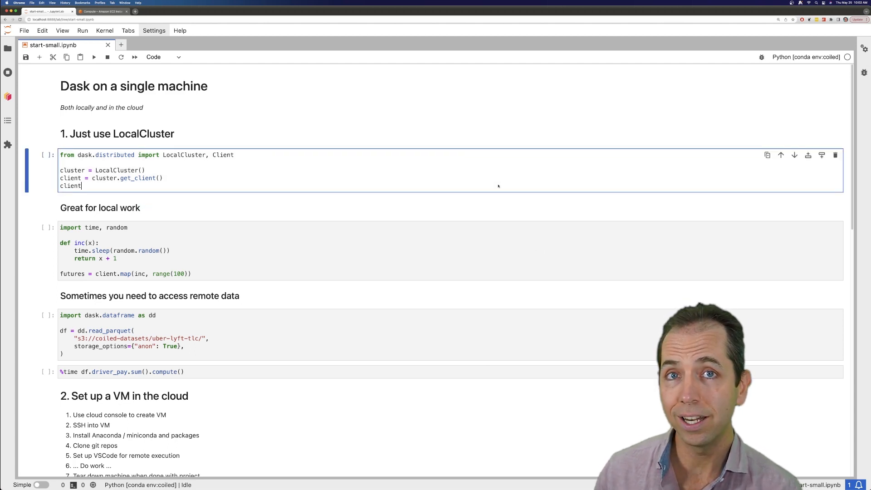
key("Shift+Enter")
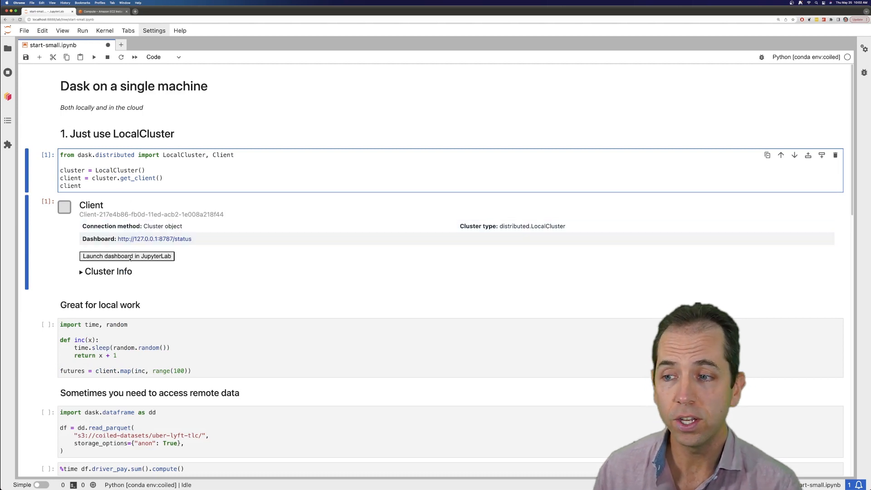
Launch the dashboard panels in JupyterLab and run the hundred inc tasks to 100/100.
left_click(126, 256)
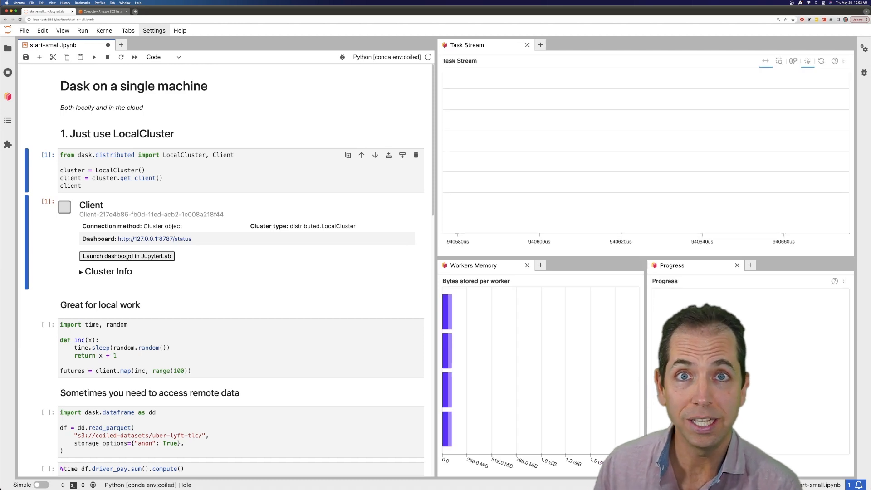
left_click(155, 362)
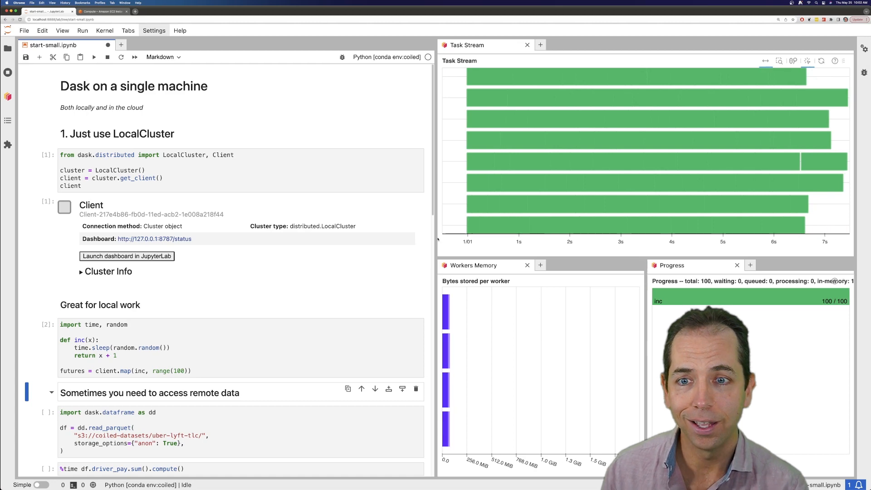
scroll("down", 3)
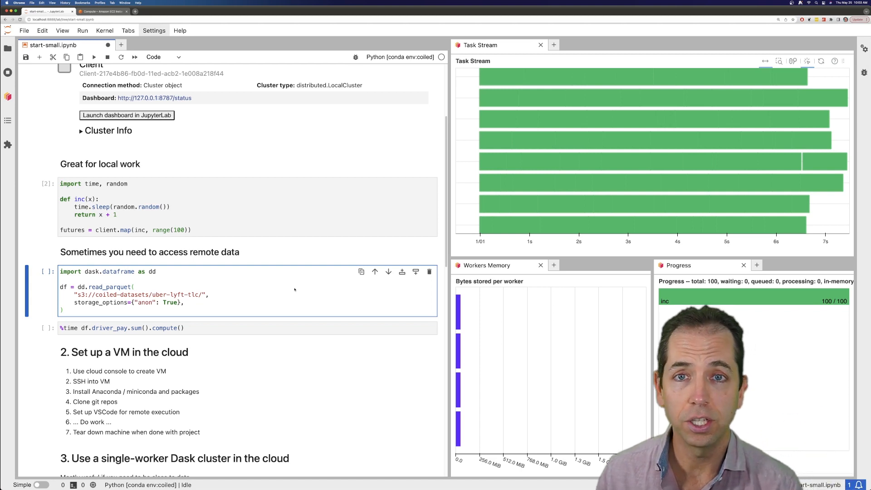
Read the uber-lyft S3 parquet data and compute the driver_pay sum locally.
key("Shift+Enter")
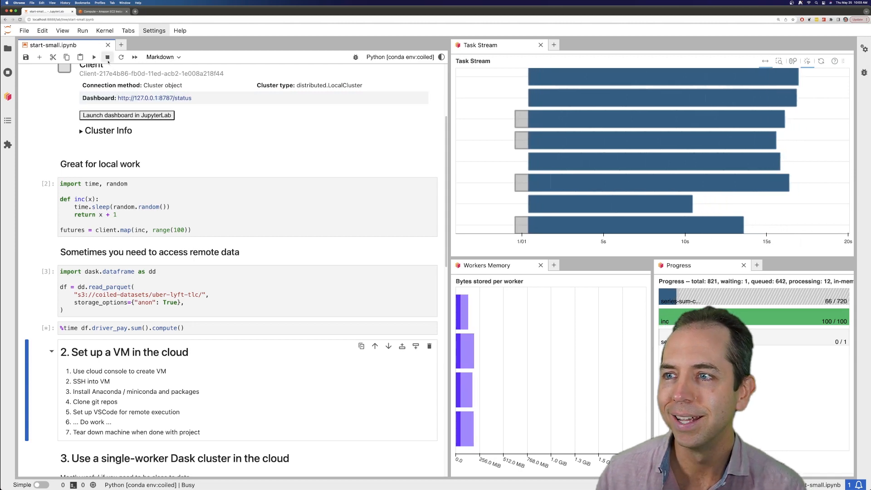
left_click(107, 56)
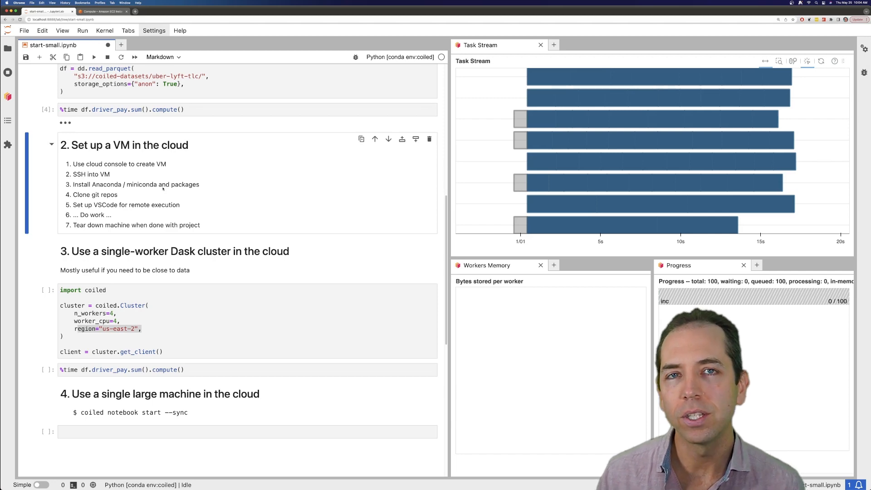
Create a coiled.Cluster with n_workers 1 and worker_cpu 16 in us-east-2 until all workers are ready.
left_click(175, 302)
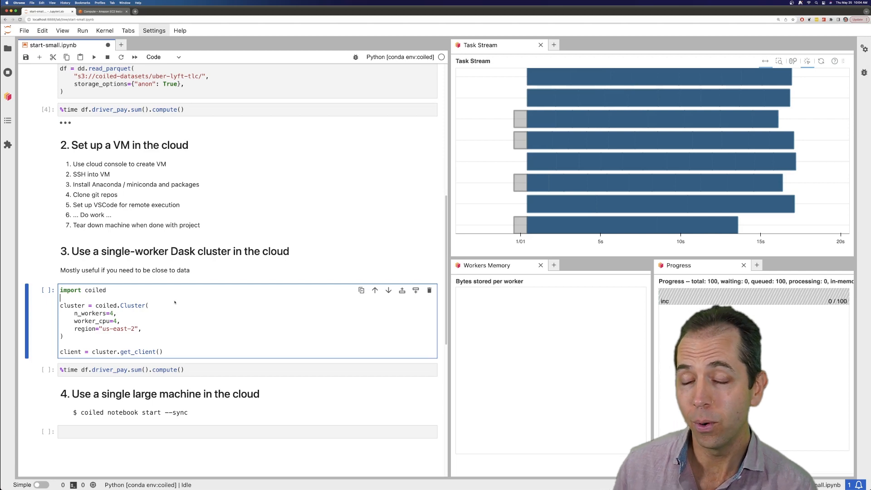
key("Shift+Enter")
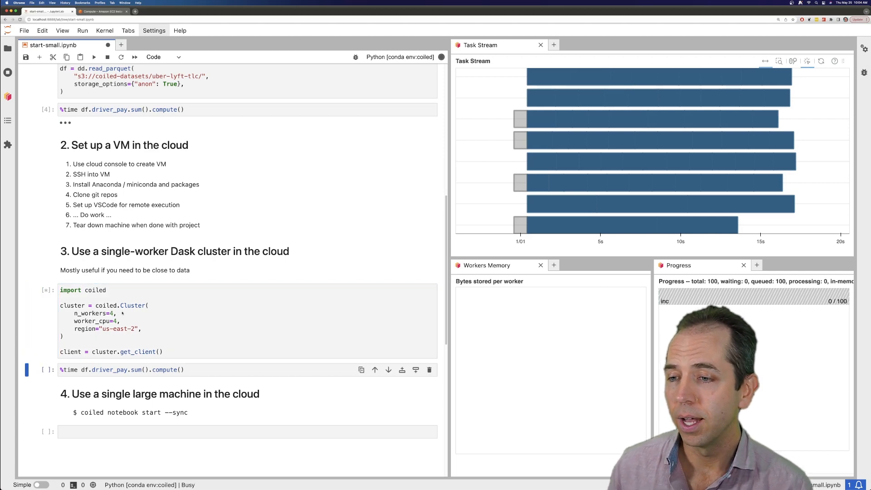
left_click(107, 57)
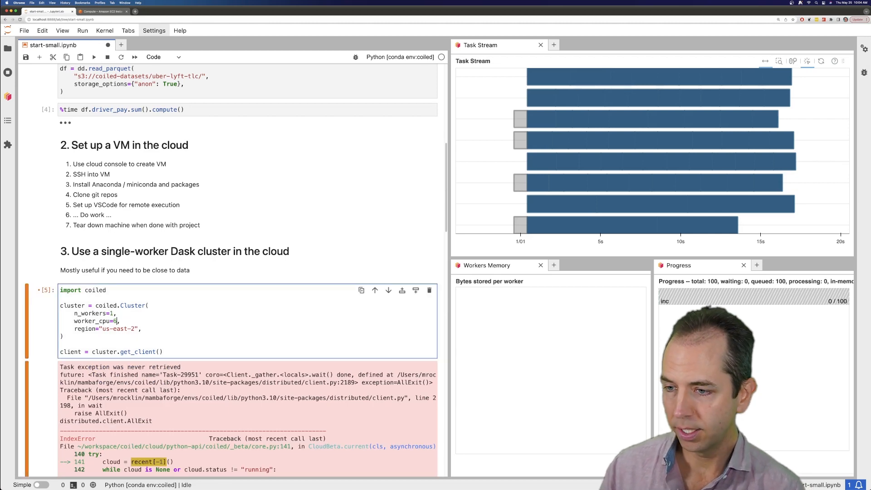
type("1")
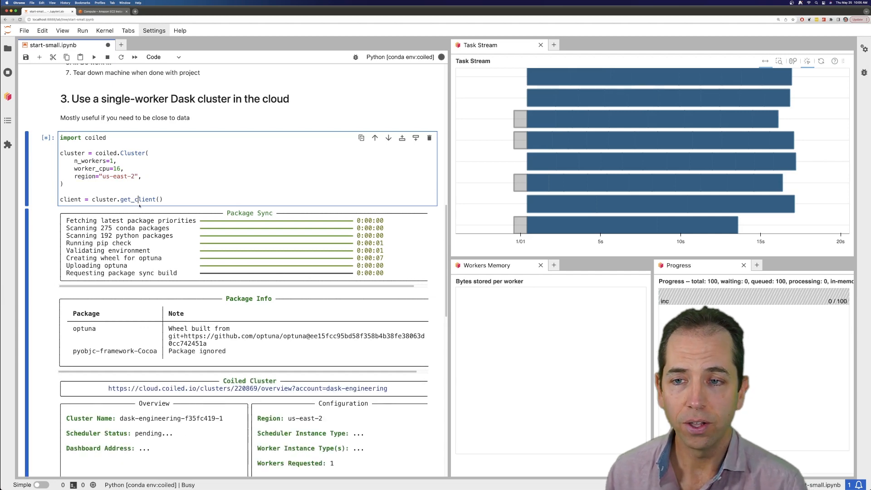
scroll("down", 3)
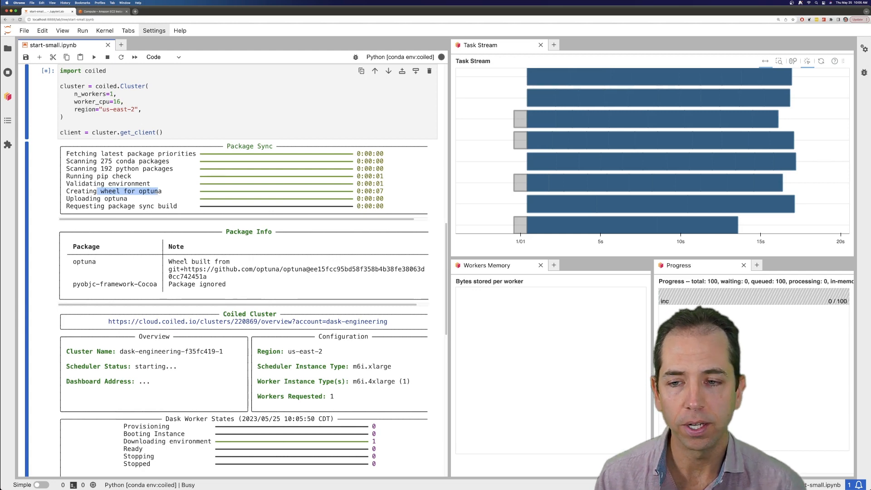
scroll("down", 3)
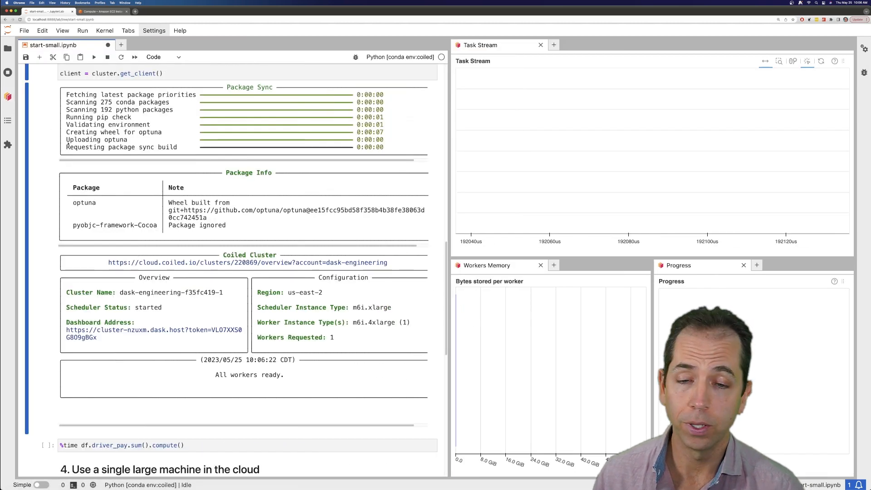
Compute df.driver_pay.sum() on the Coiled cluster and watch the task stream finish.
scroll("down", 3)
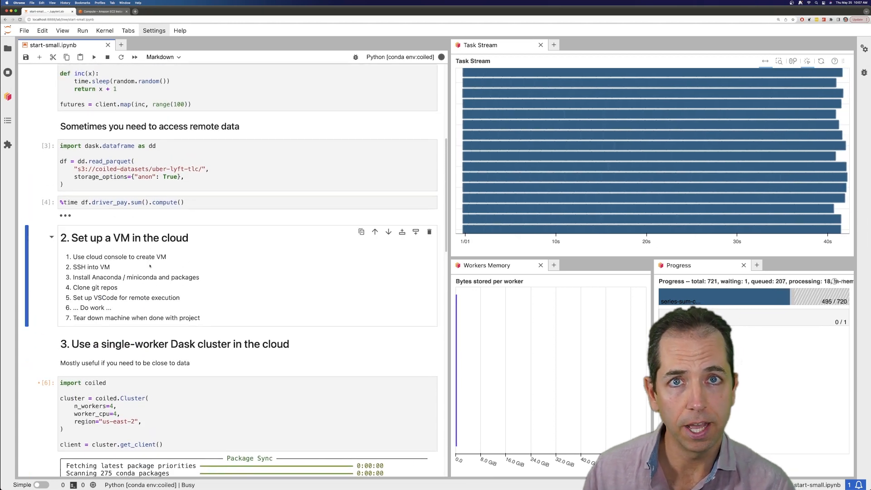
scroll("down", 3)
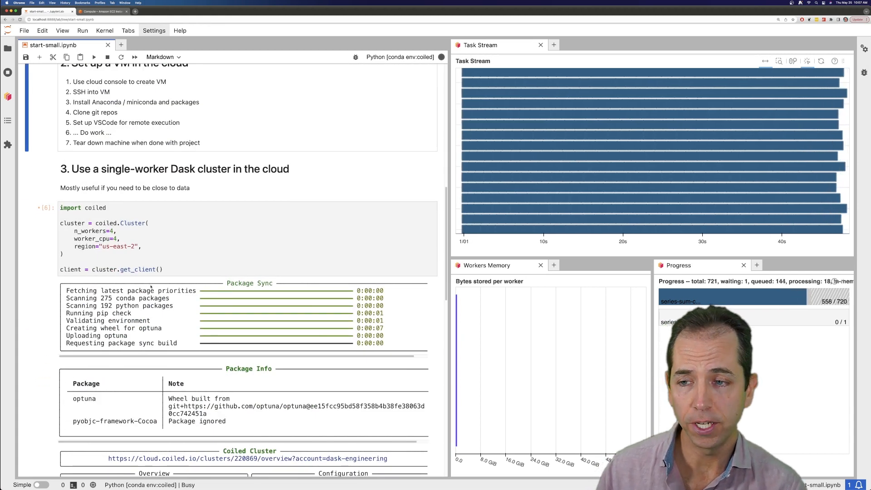
scroll("down", 3)
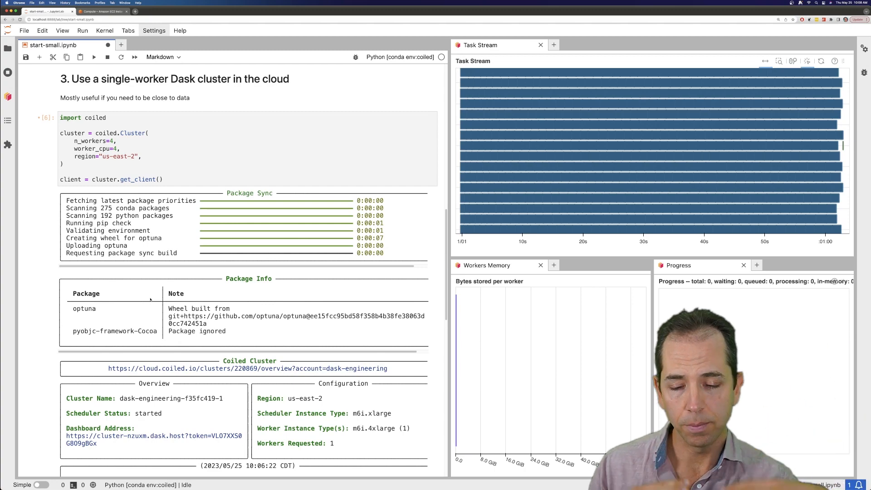
Run `coiled notebook start --sync --vm-type m6i.16xlarge` in the terminal.
scroll("down", 3)
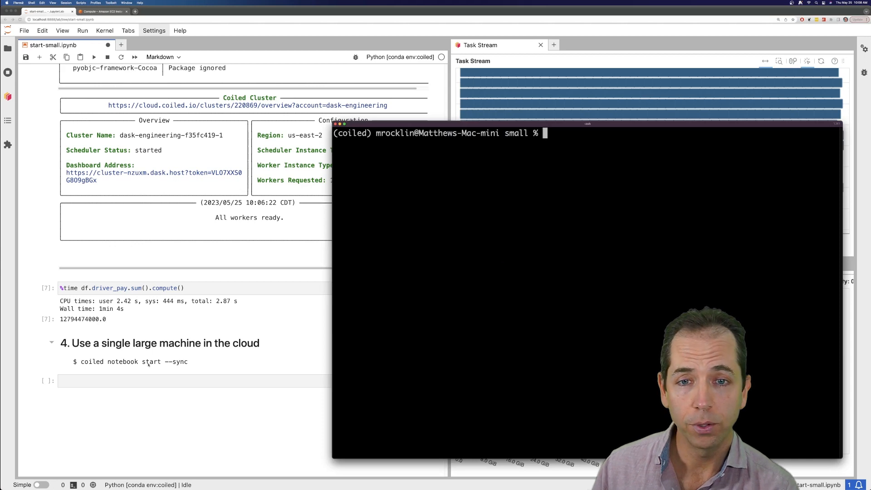
type("coiled")
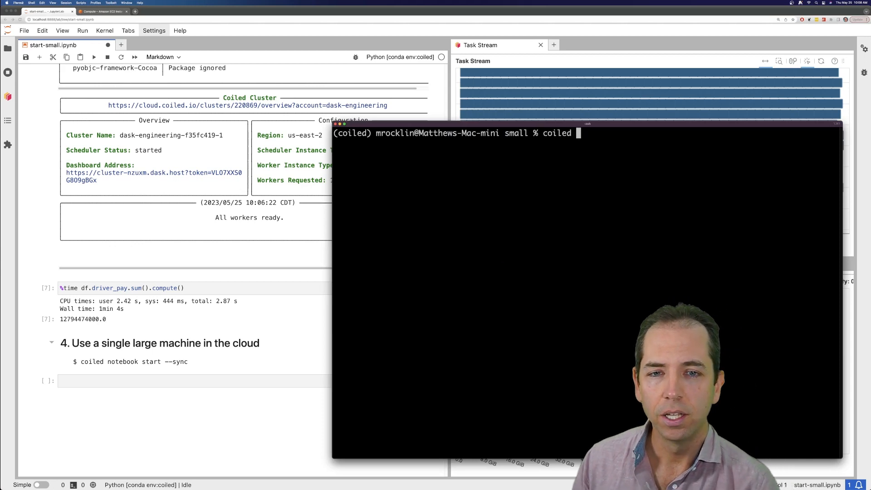
type("notebook start")
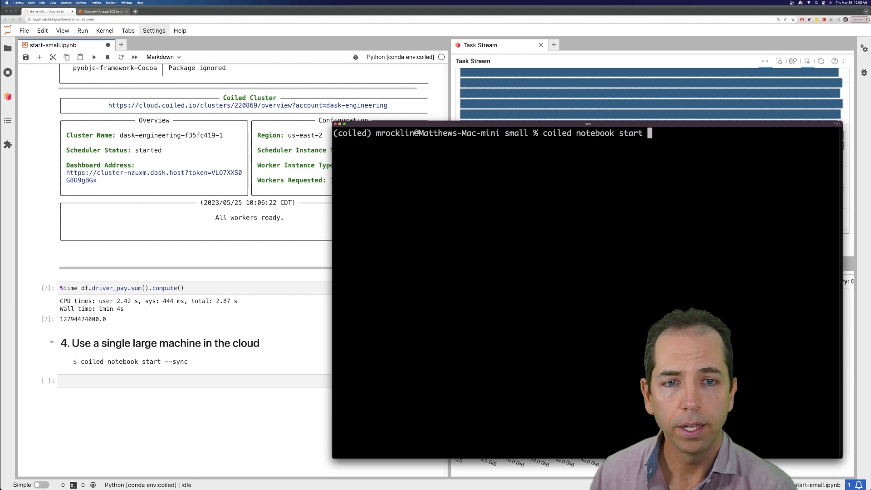
type("--sync")
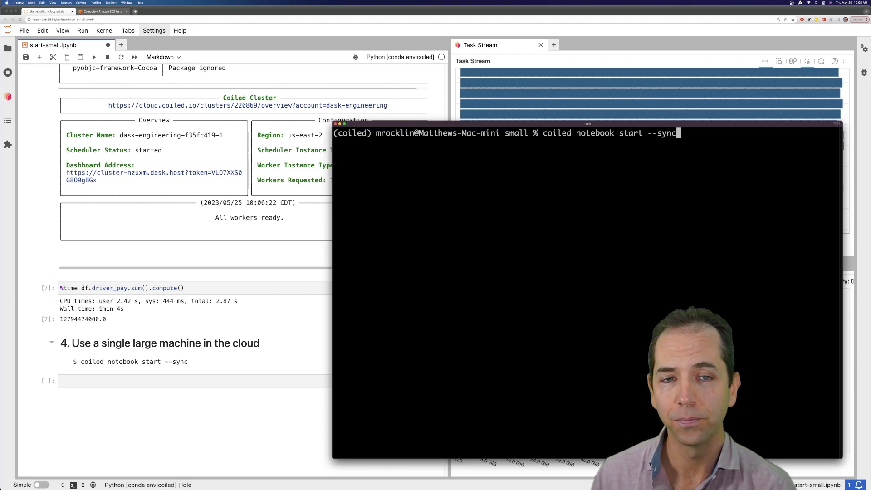
type("--vm-type")
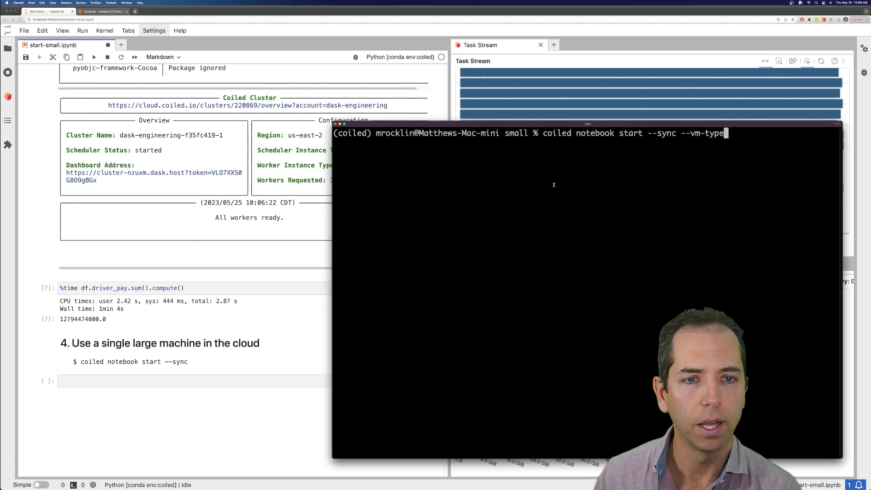
type("m6i.16xlarge")
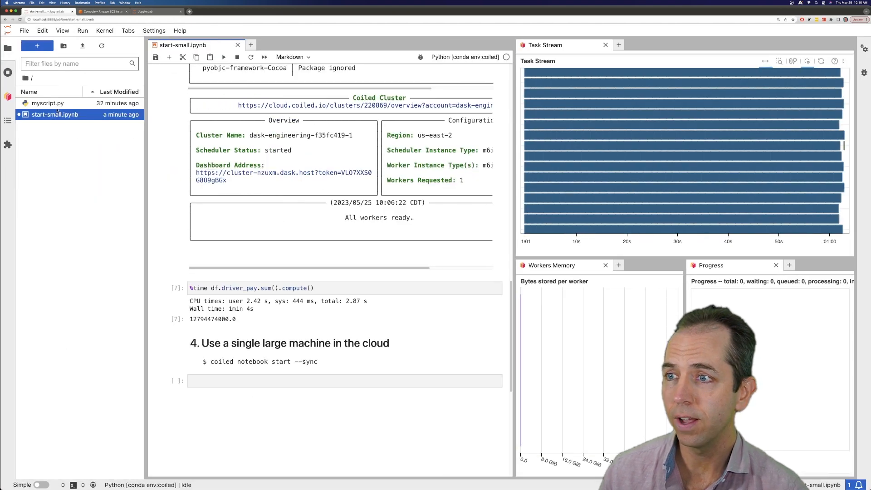
Create Test.txt in the cloud's synced folder and add Hello! to it locally with vi.
left_click(146, 11)
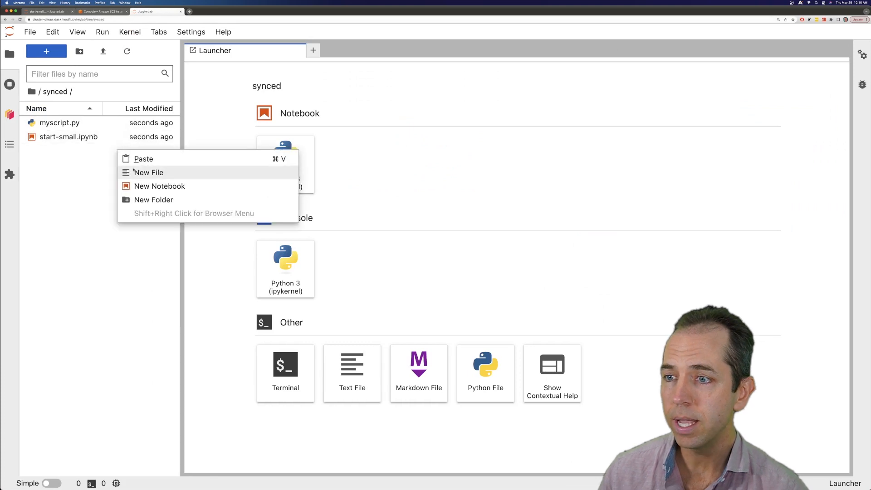
left_click(149, 173)
type("Test.txt")
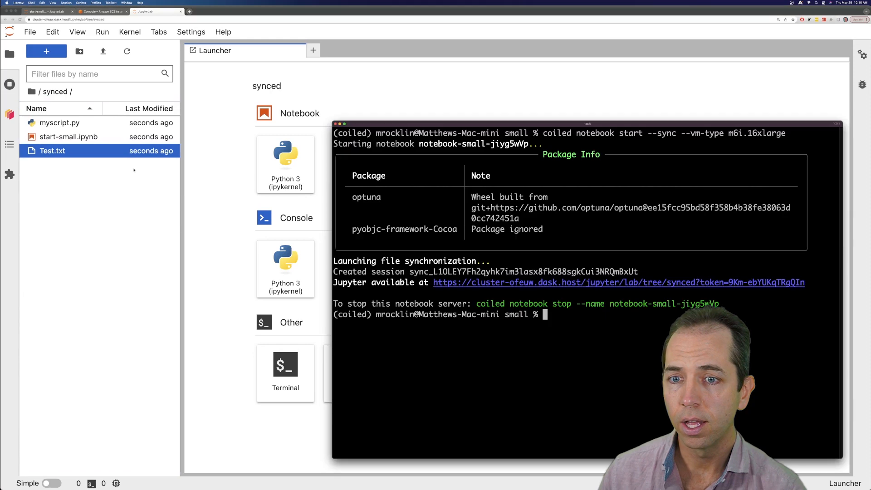
type("ls")
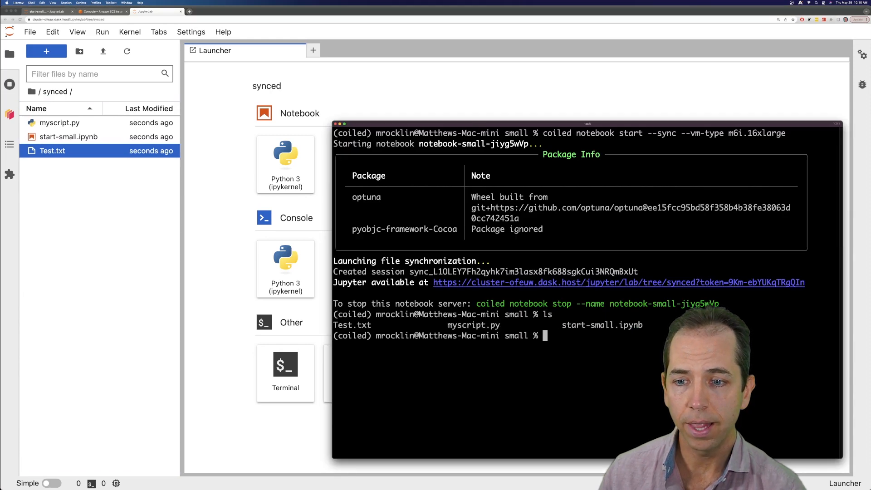
type("vi")
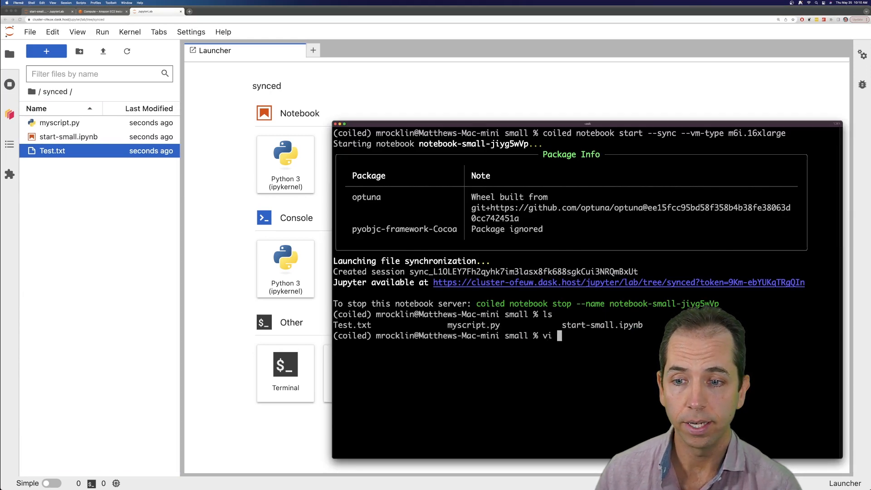
type("Test.txt")
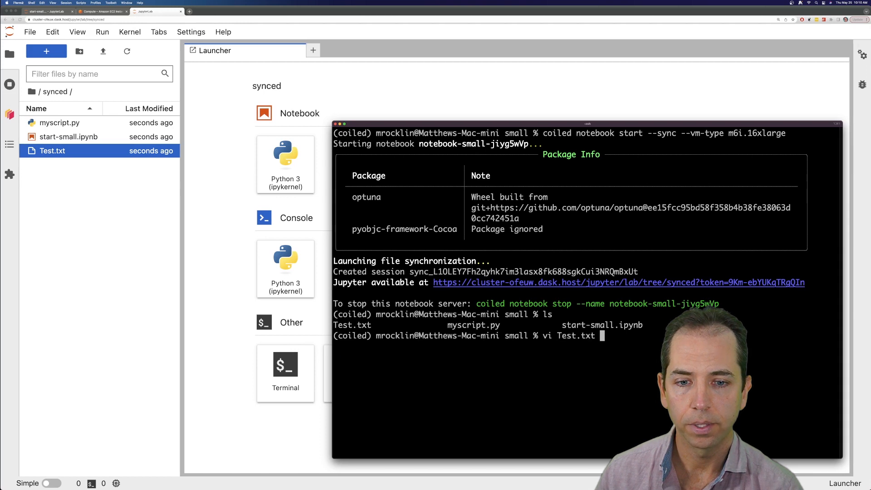
type("Heloo, ow")
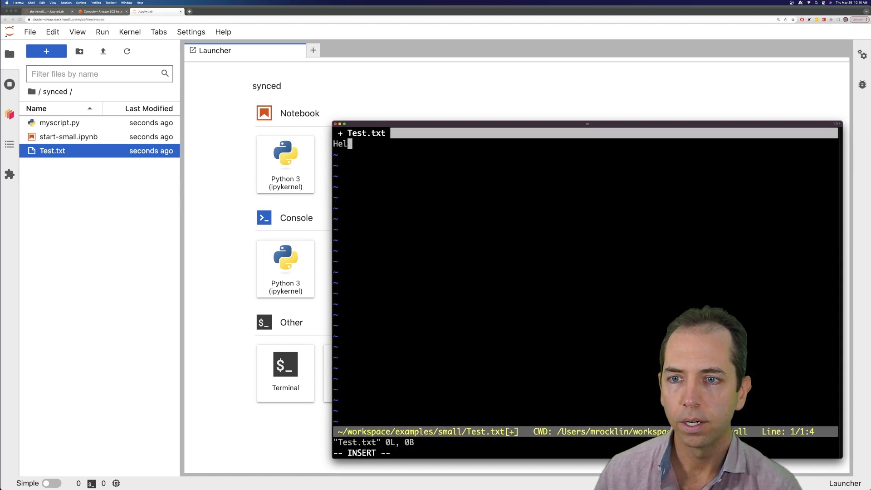
type("lo!")
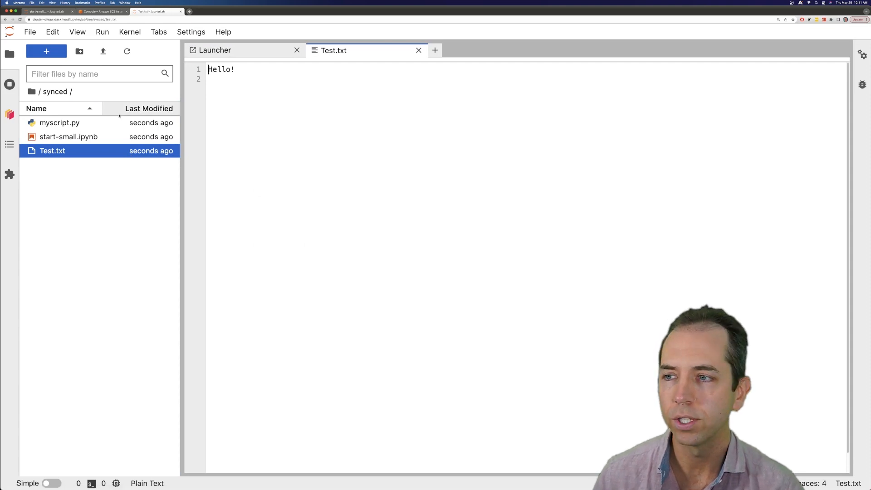
Run start-small.ipynb on the cloud machine and add a cell writing the sum to foo.txt.
double_click(68, 136)
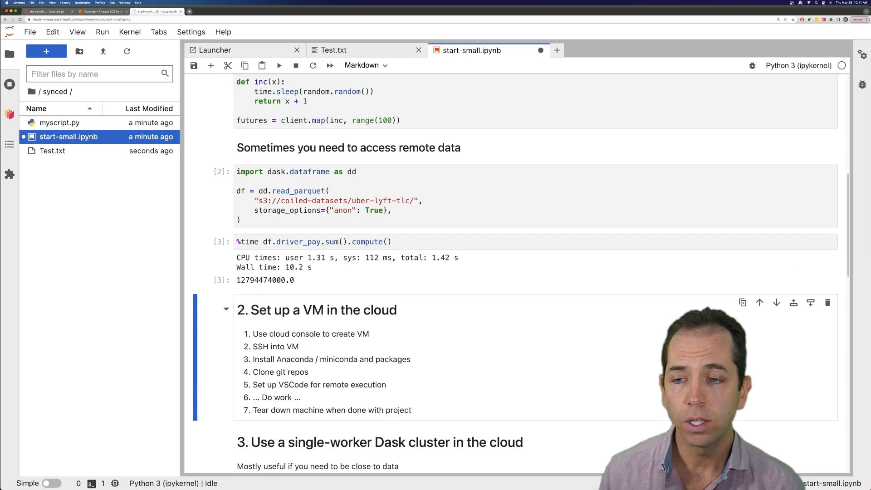
type("with op")
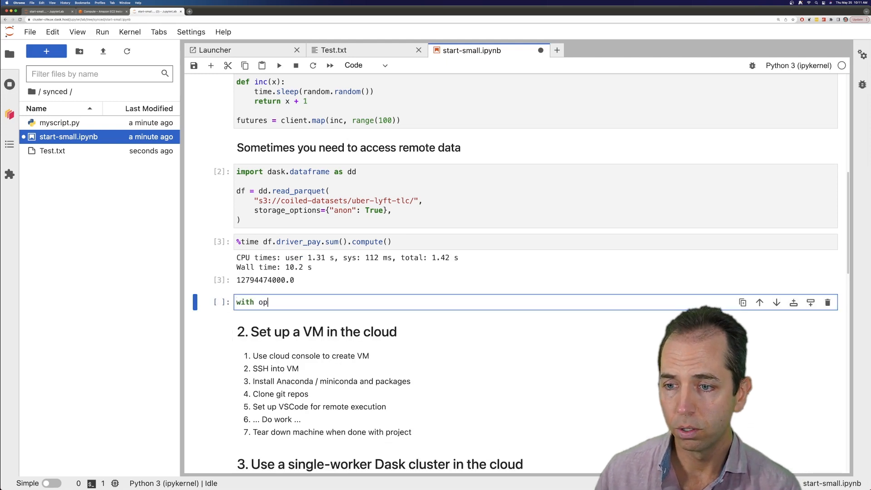
type("en(\"foo.t")
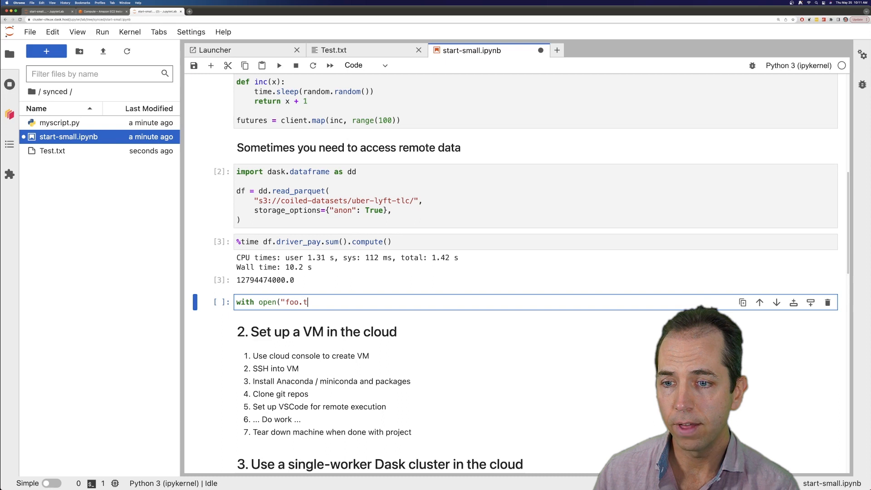
type("xt\", mode=\"w\") as")
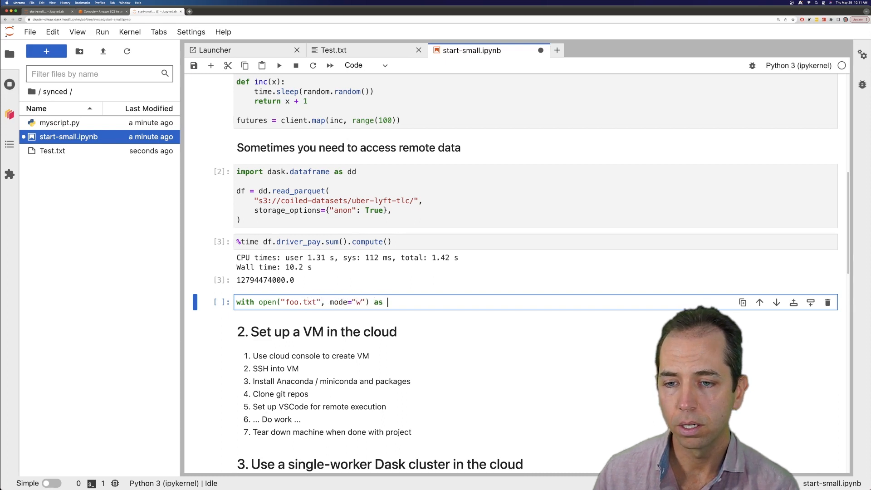
type("f:")
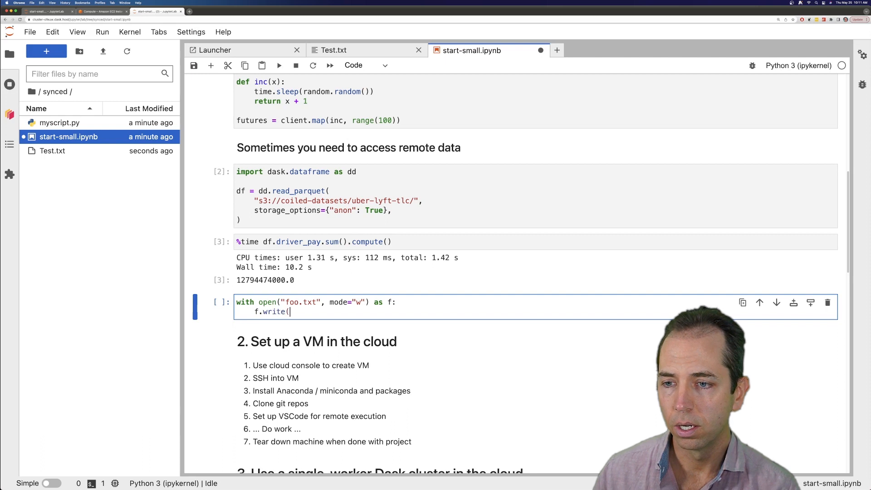
type("str(_")
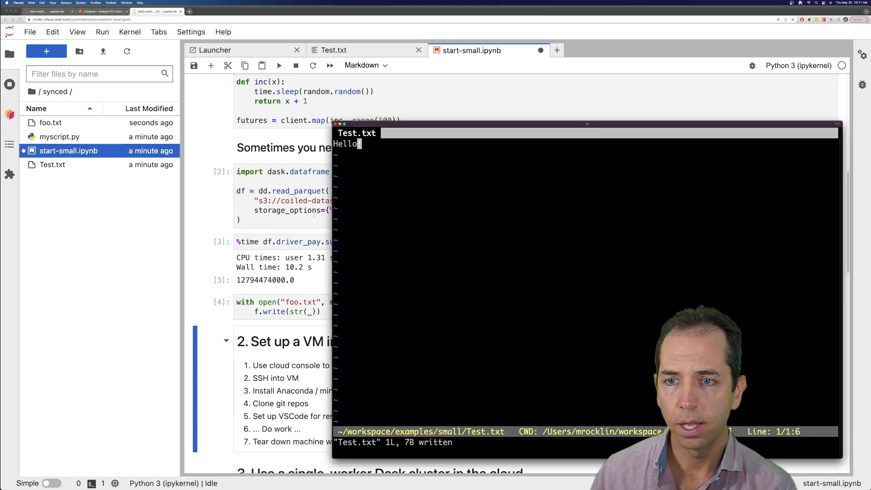
Cat foo.txt locally to show 12794474000.0 and list the synced folder.
type("cat")
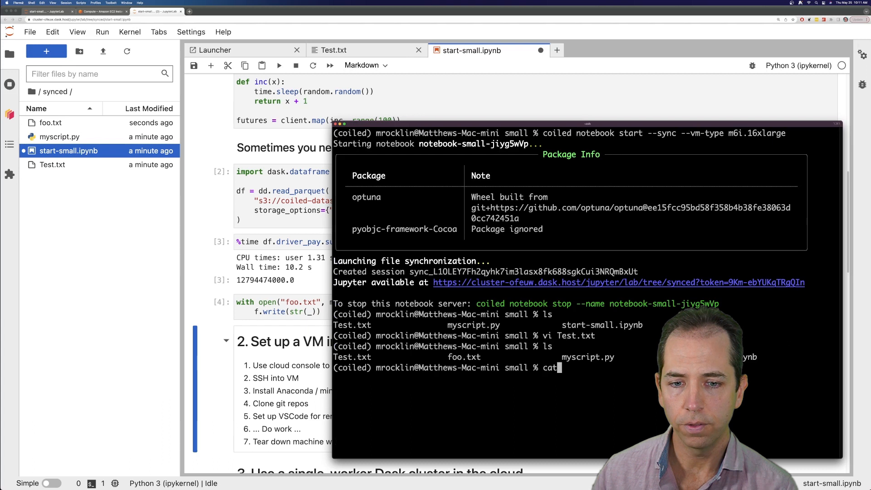
type("foo.txt")
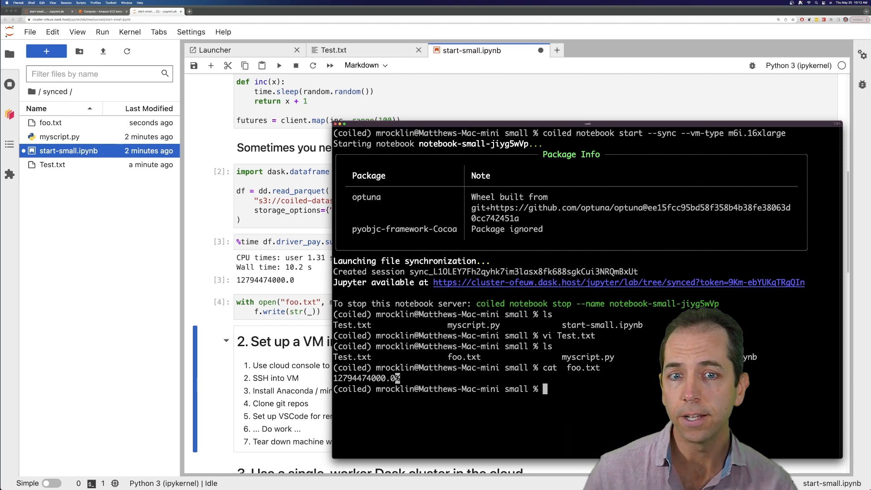
type("l")
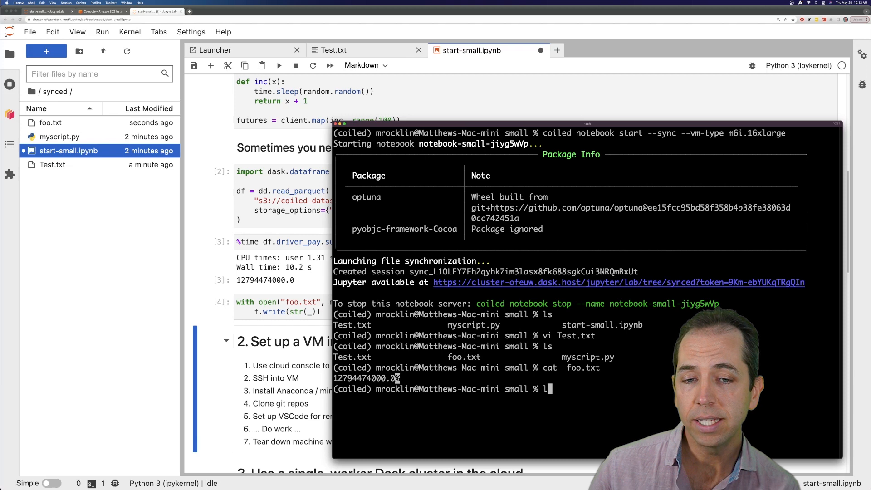
key("Enter")
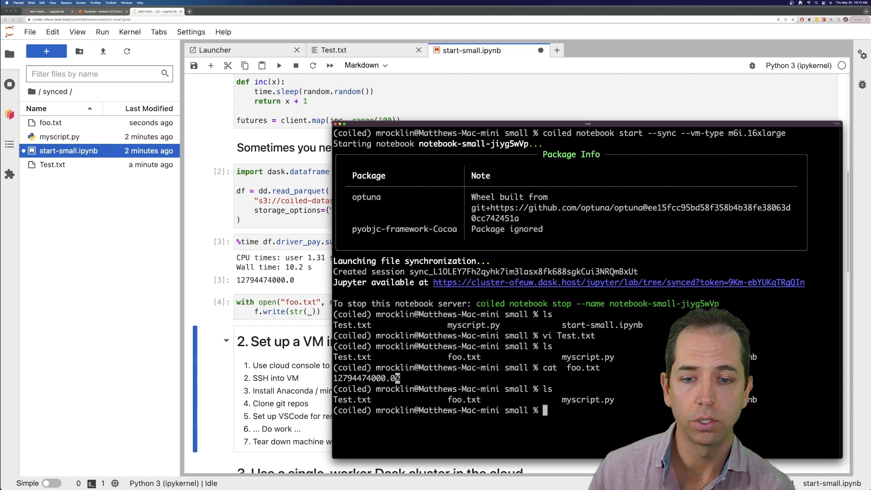
type("git in")
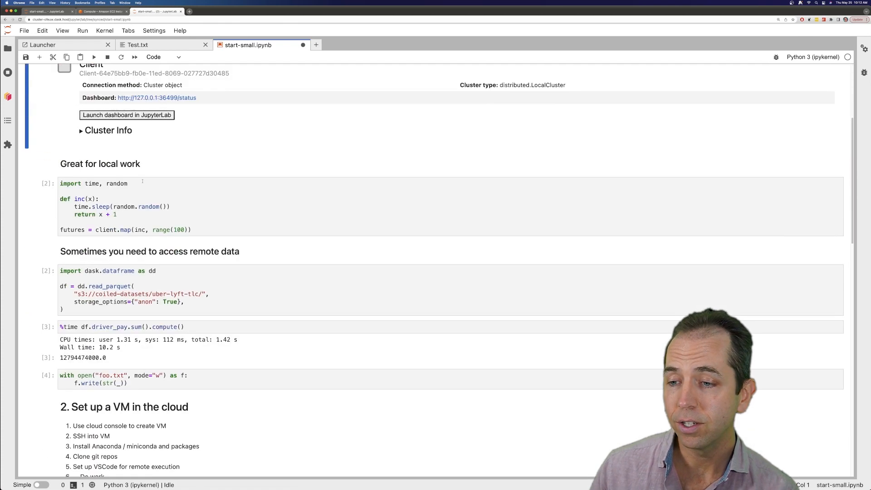
Revisit the single large cloud machine section, then end on a blank browser tab.
scroll("down", 3)
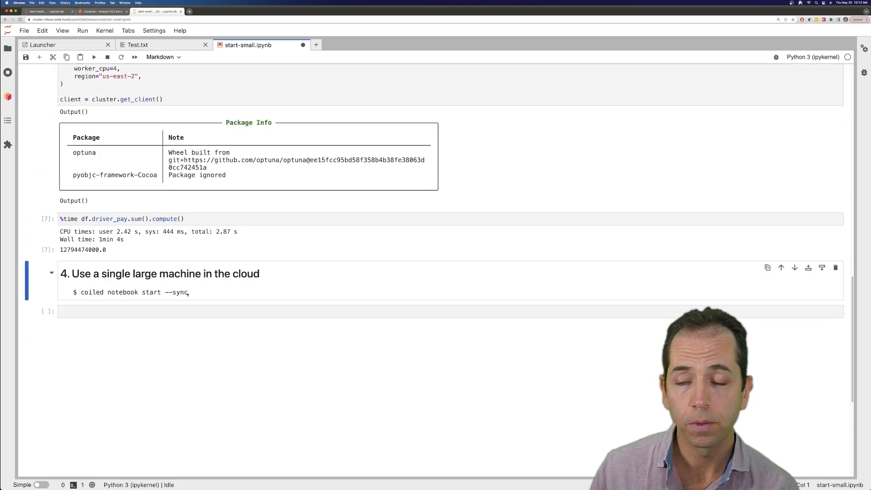
left_click(244, 10)
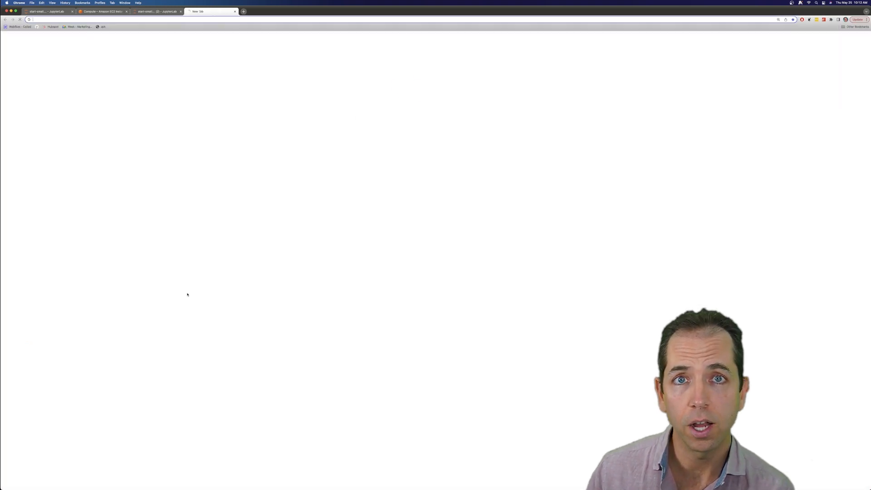